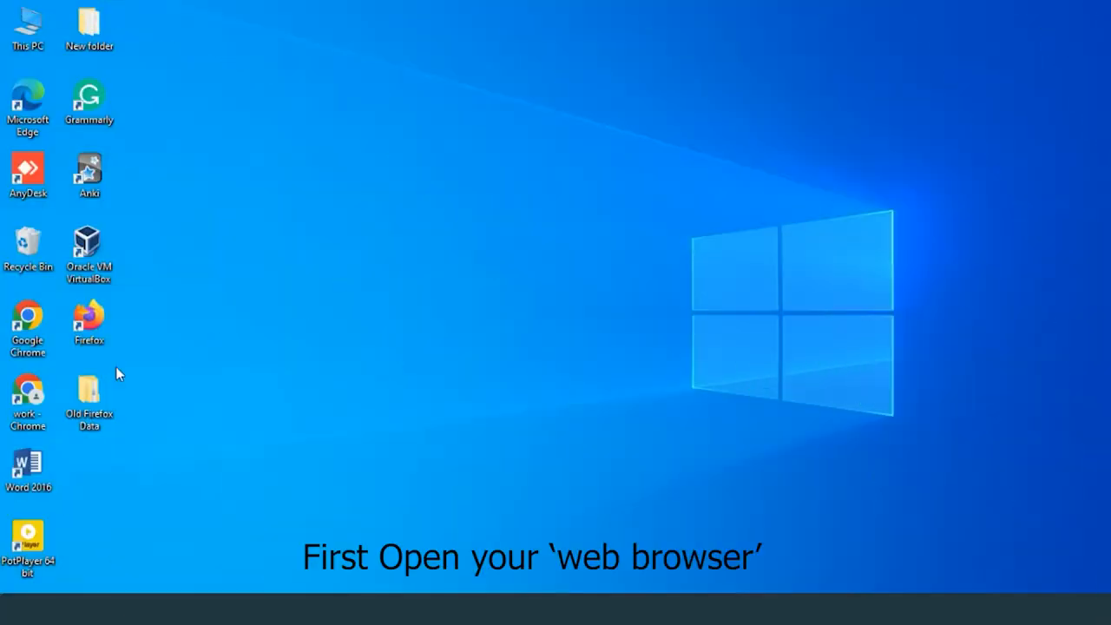
Launch Google Chrome from the desktop shortcut onto a fresh new tab
double_click(28, 321)
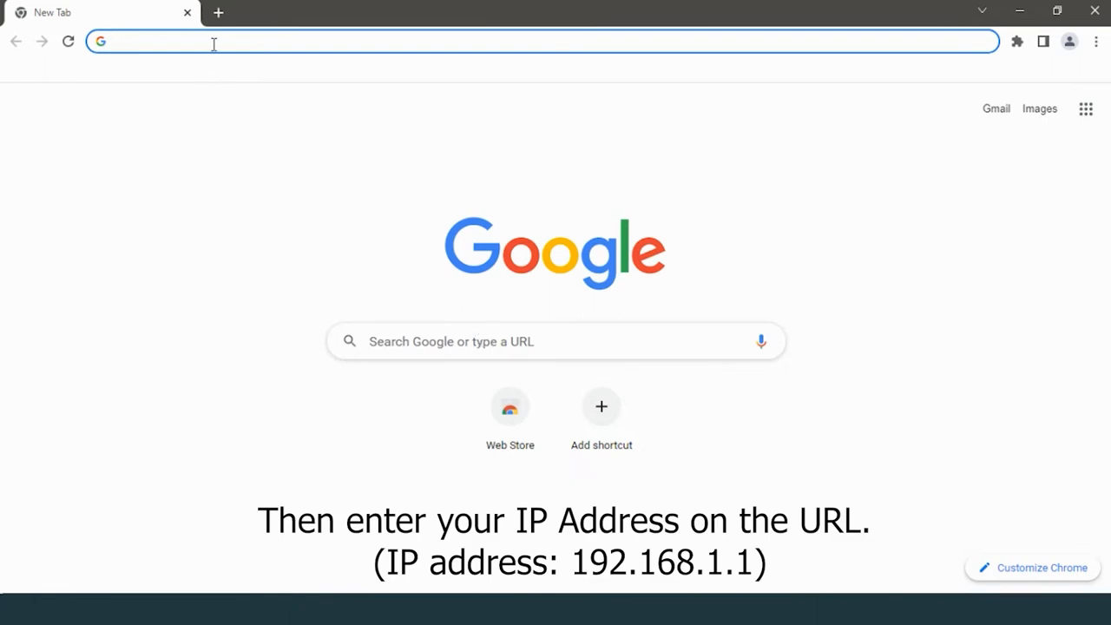
Navigate to the router address 192.168.1.1 to reach the NetLink login page
type("192.168")
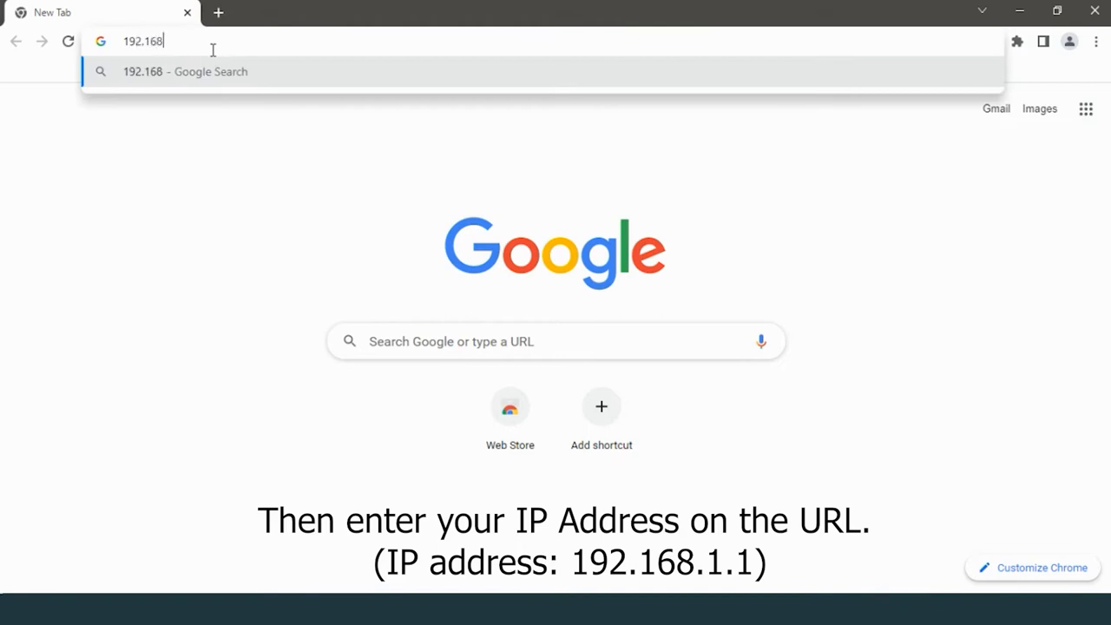
type(".1.1/login.html")
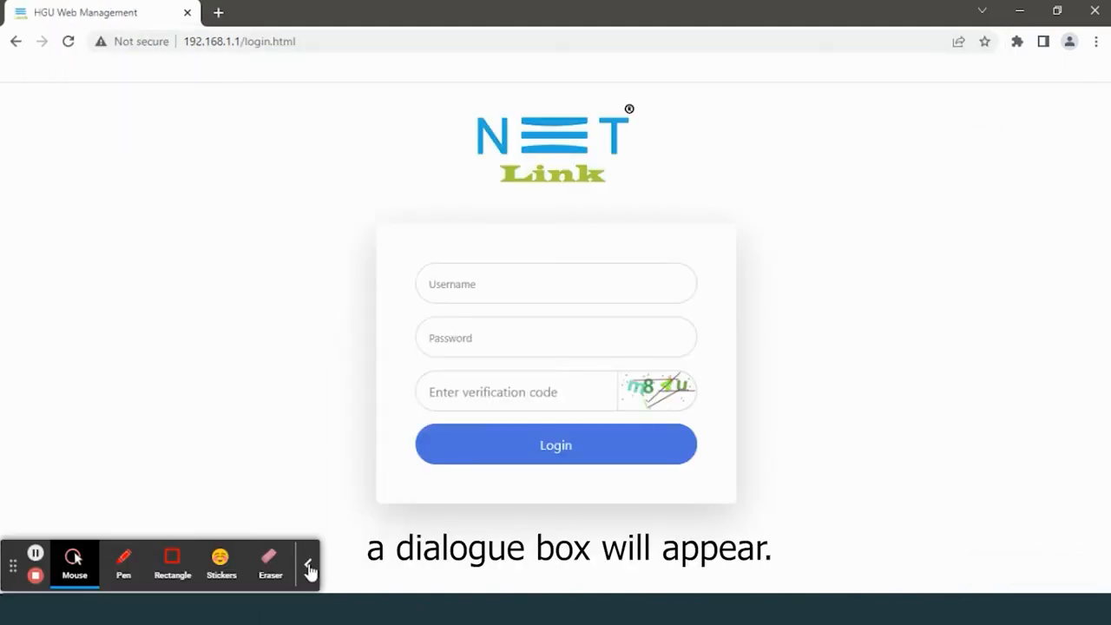
left_click(556, 284)
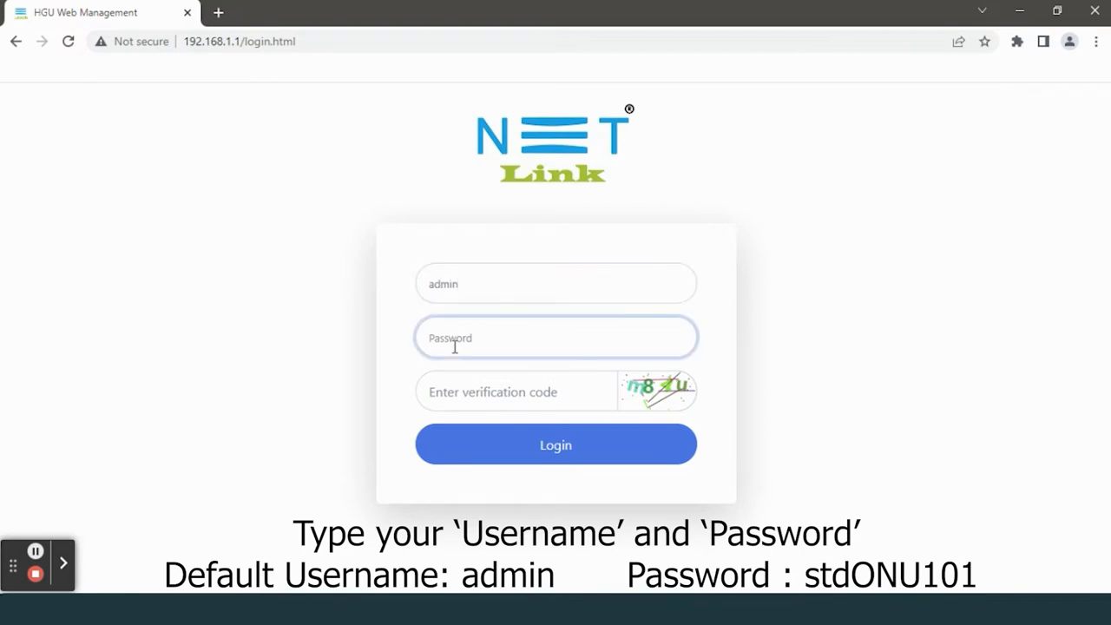
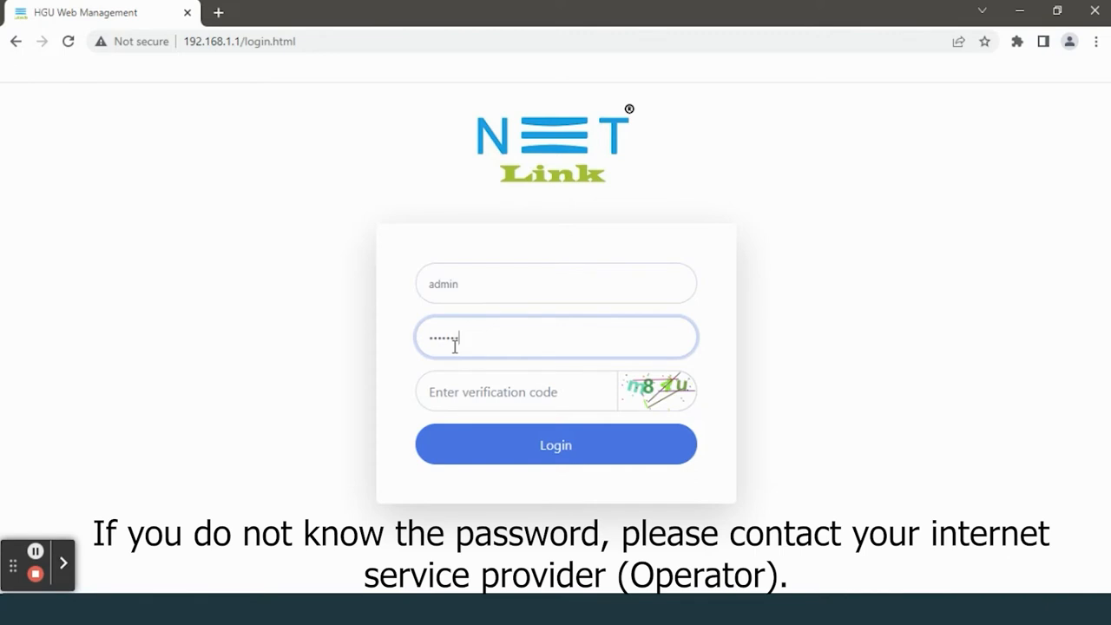
left_click(516, 393)
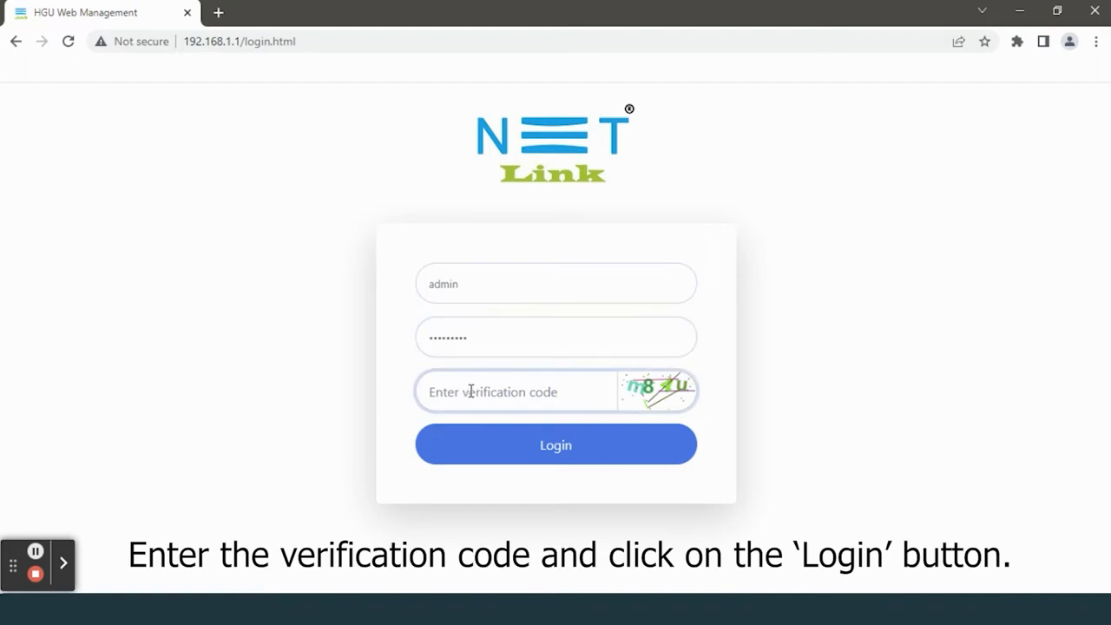
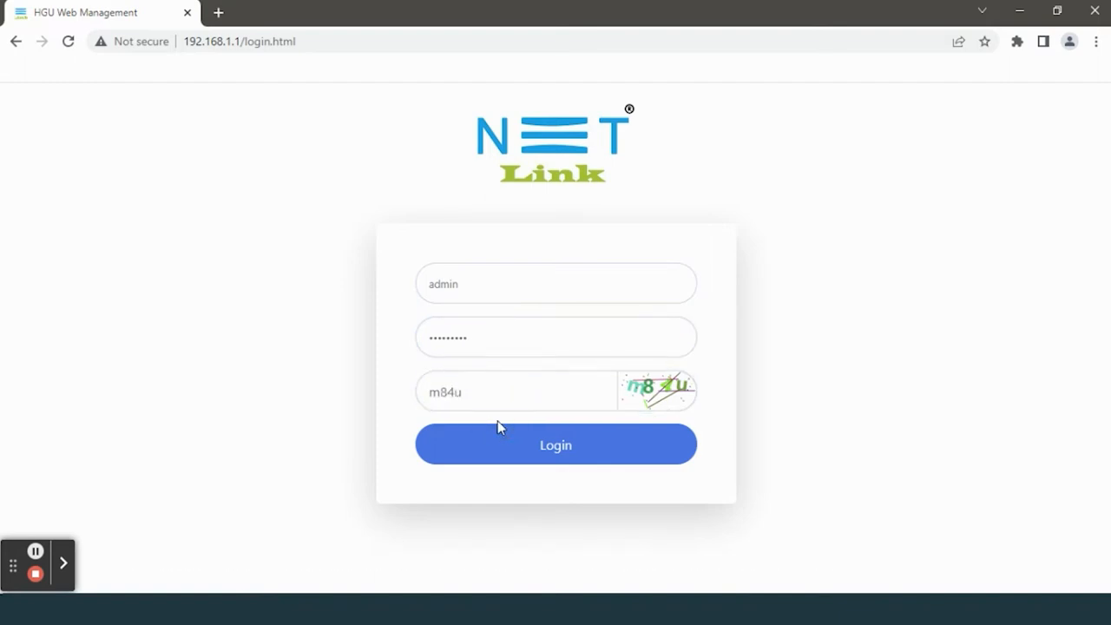
left_click(556, 445)
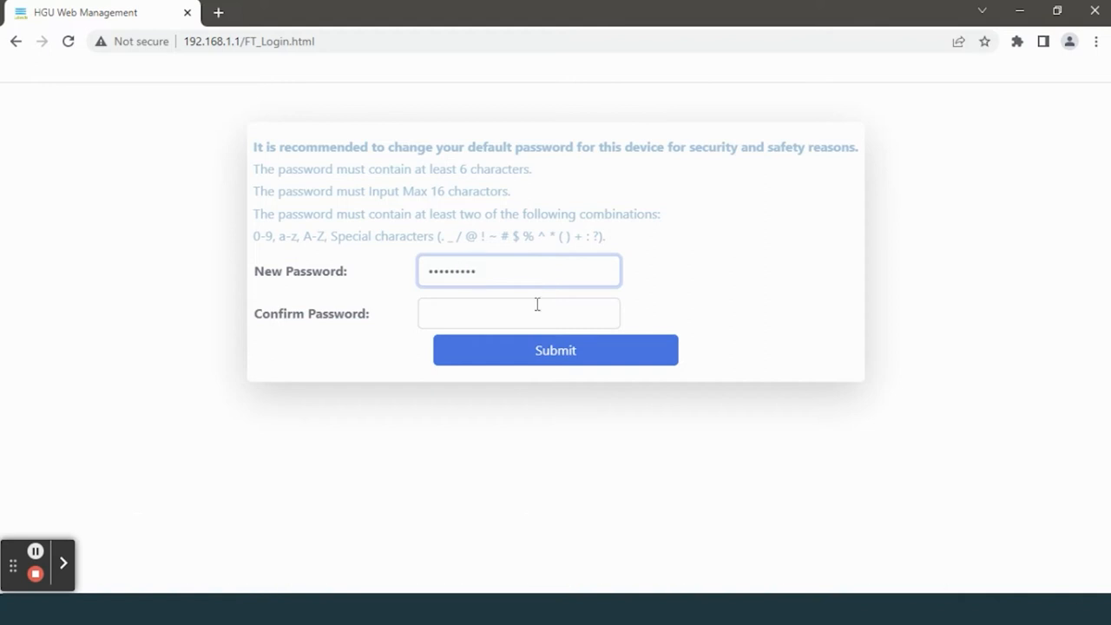
Confirm the new admin password and submit it, returning to the login page
left_click(519, 312)
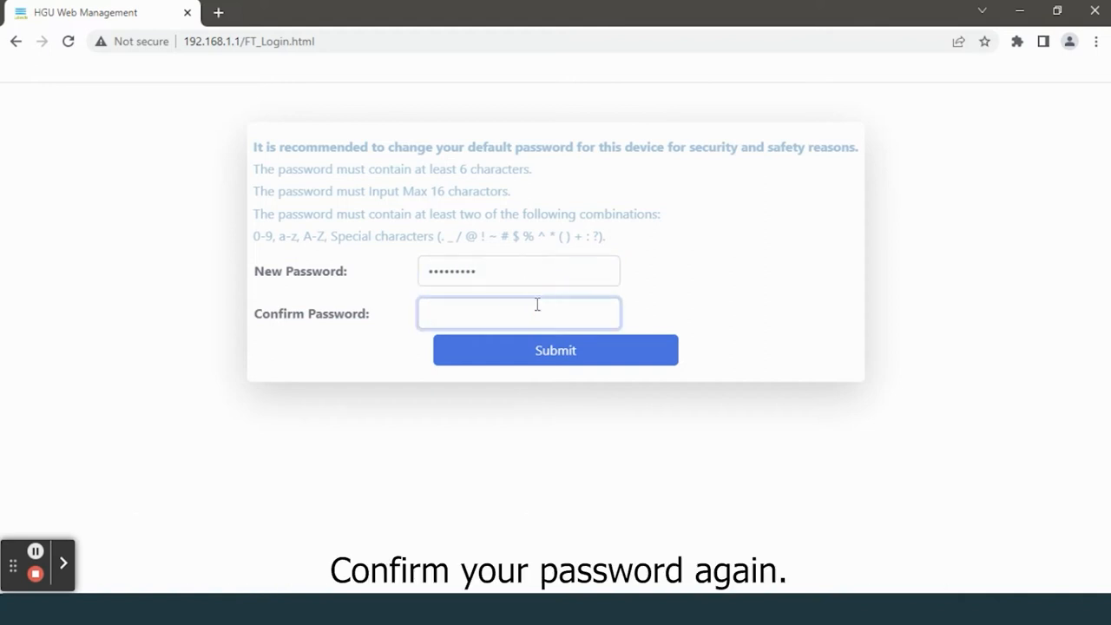
type("••••••")
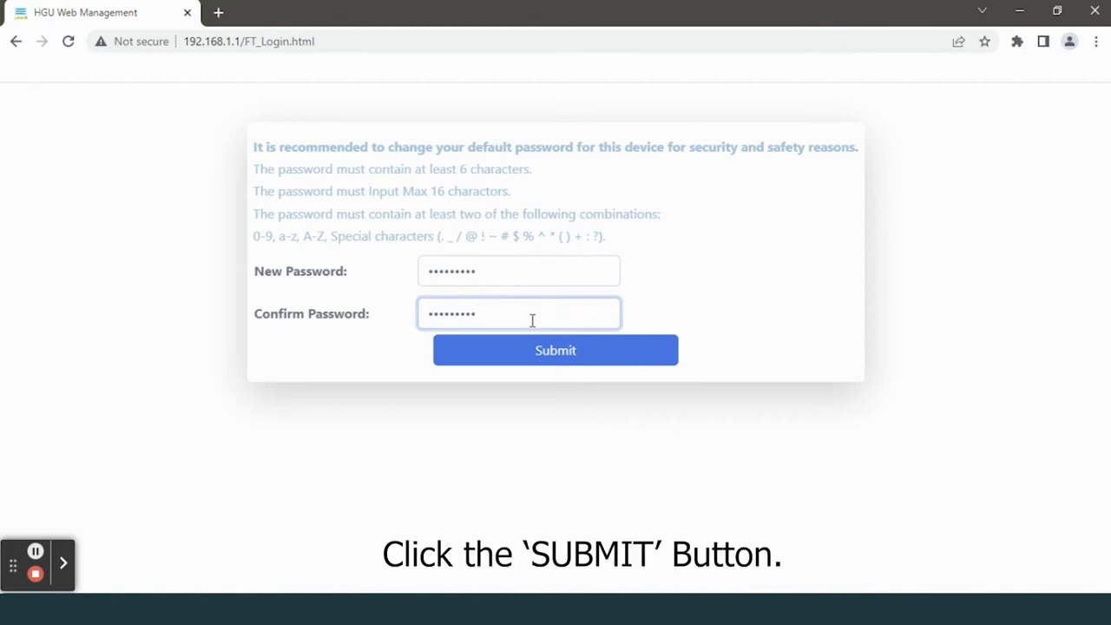
left_click(556, 351)
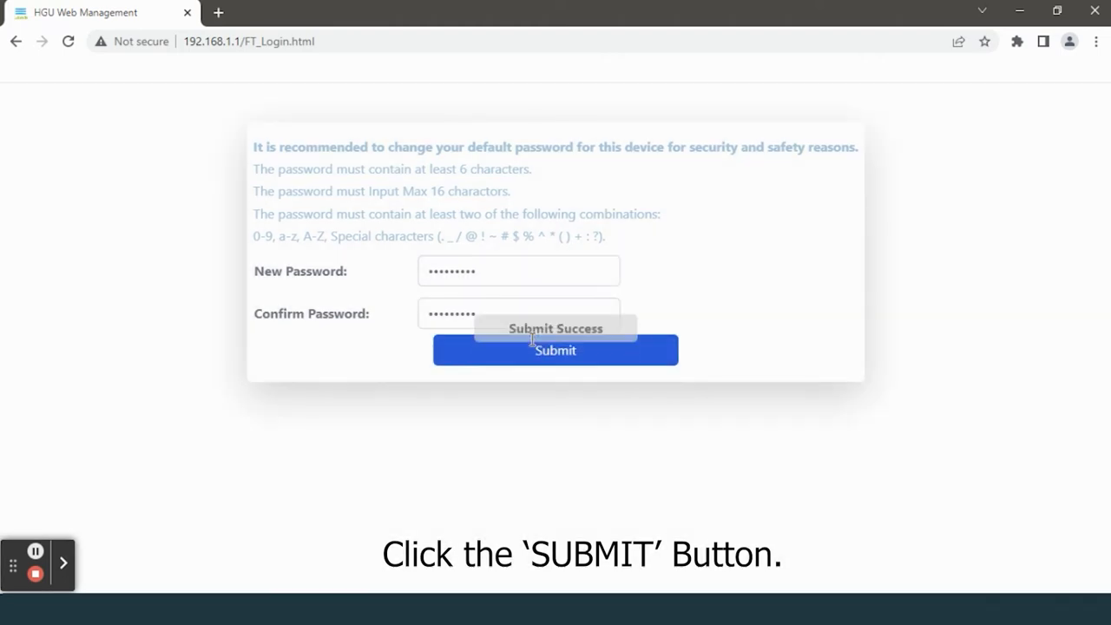
left_click(555, 350)
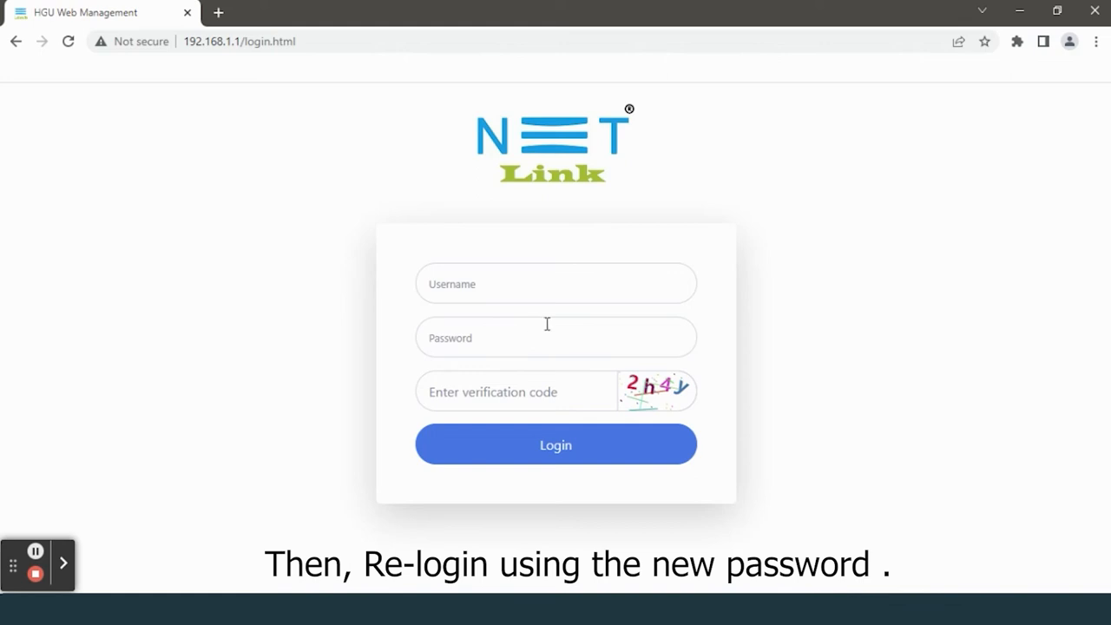
type("ad")
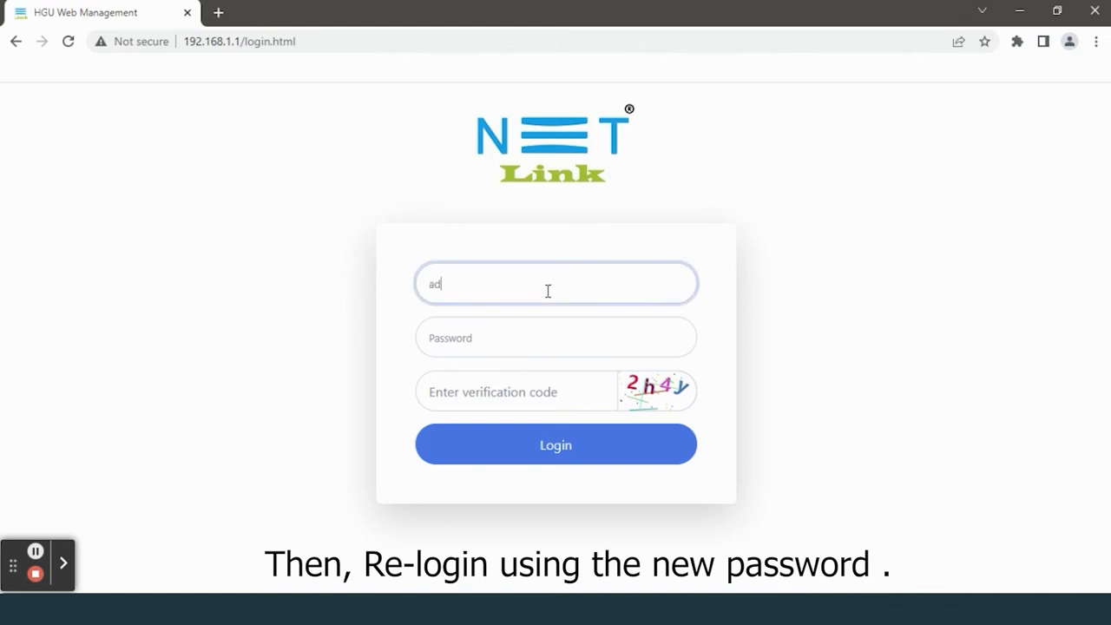
type("min")
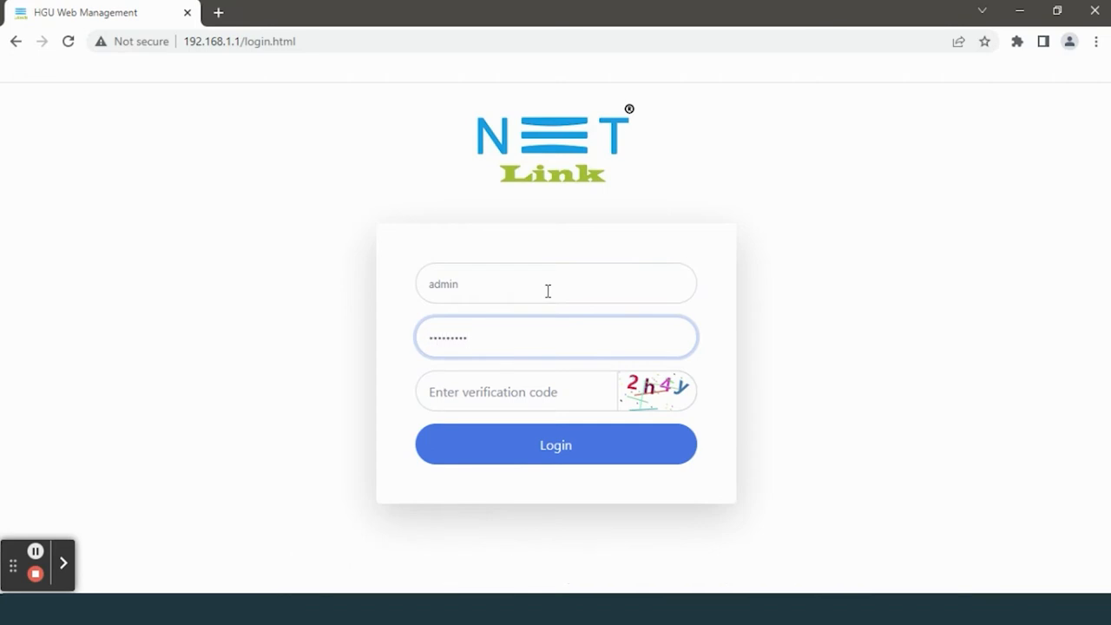
left_click(517, 393)
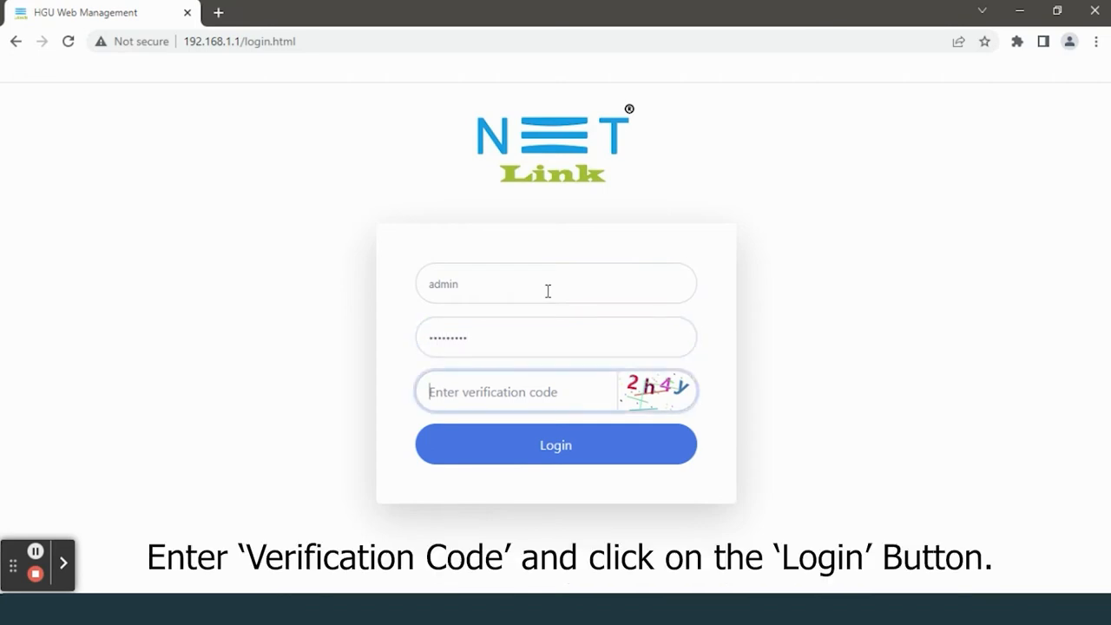
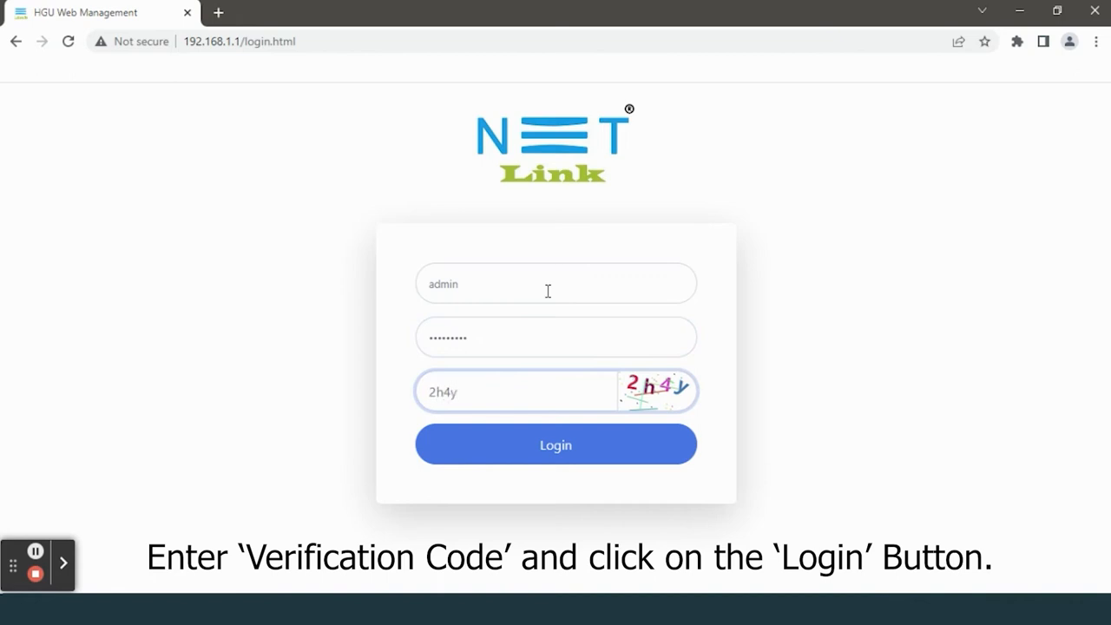
left_click(555, 444)
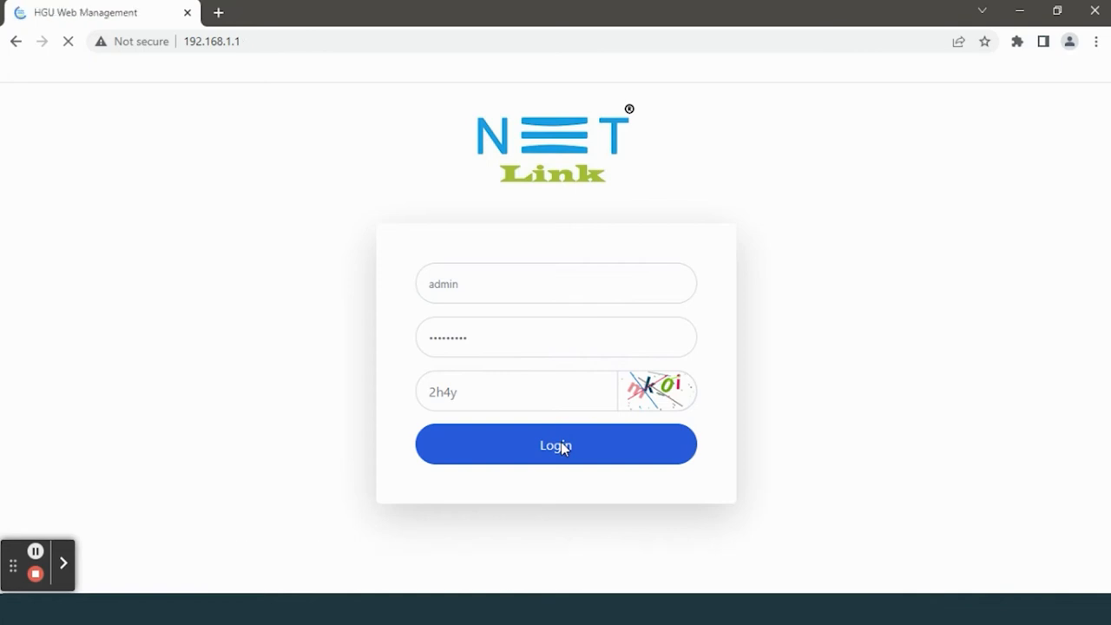
left_click(556, 445)
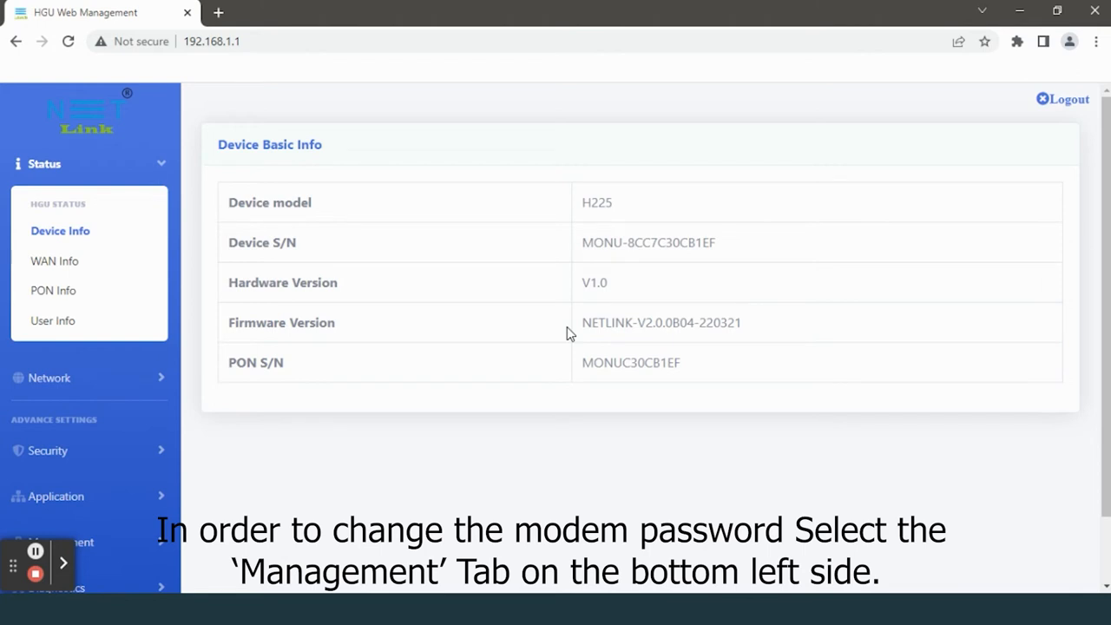
mouse_move(497, 350)
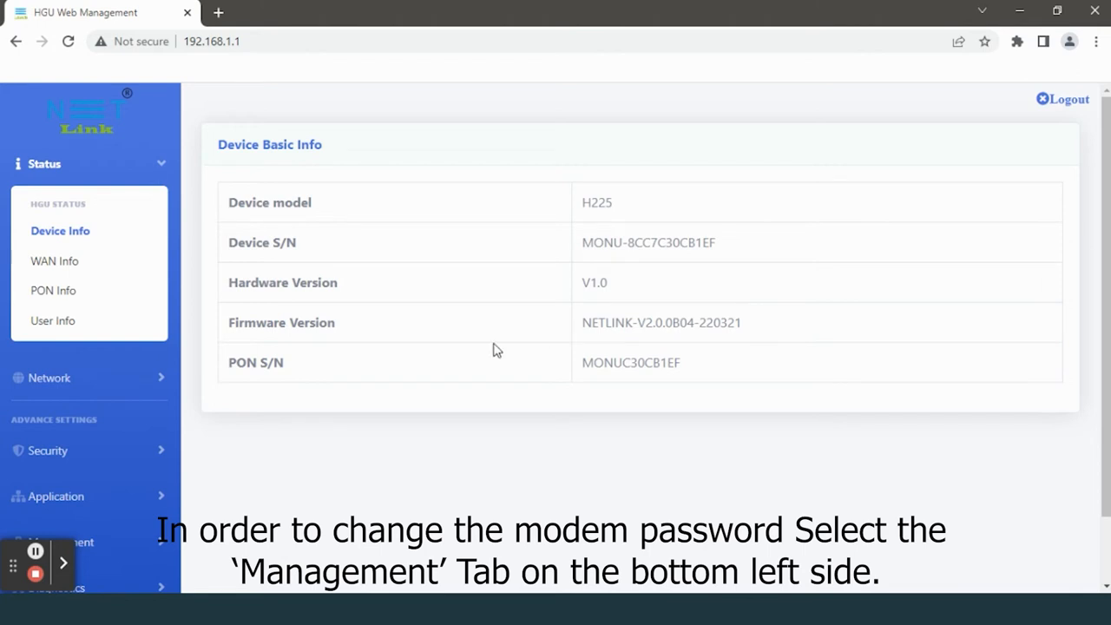
Expand Management in the sidebar and go to the User Manage page
scroll("down", 3)
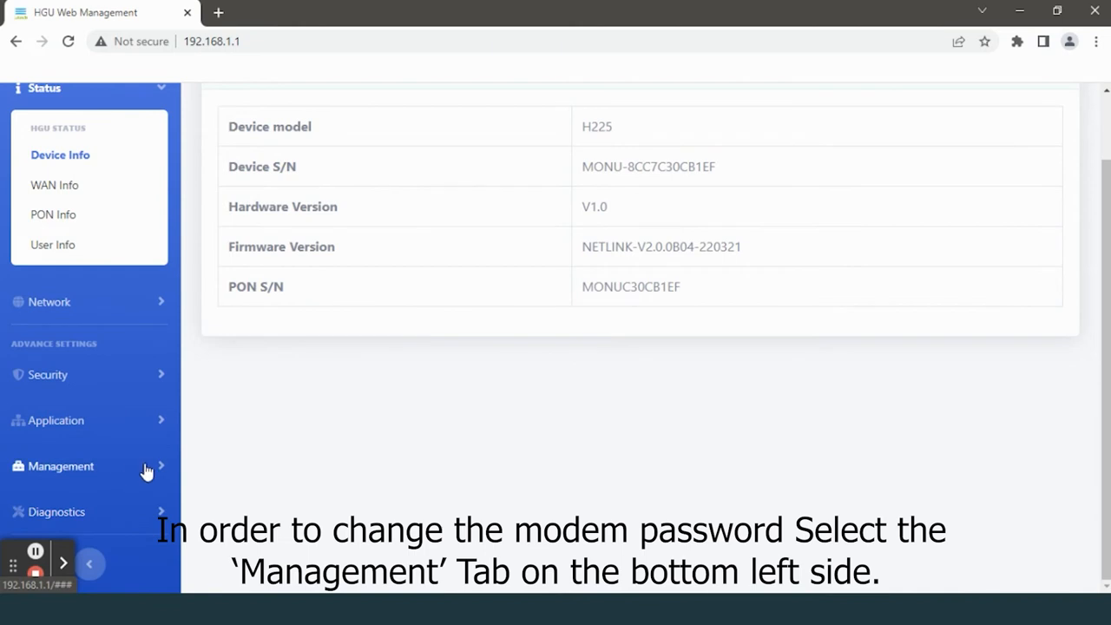
left_click(61, 465)
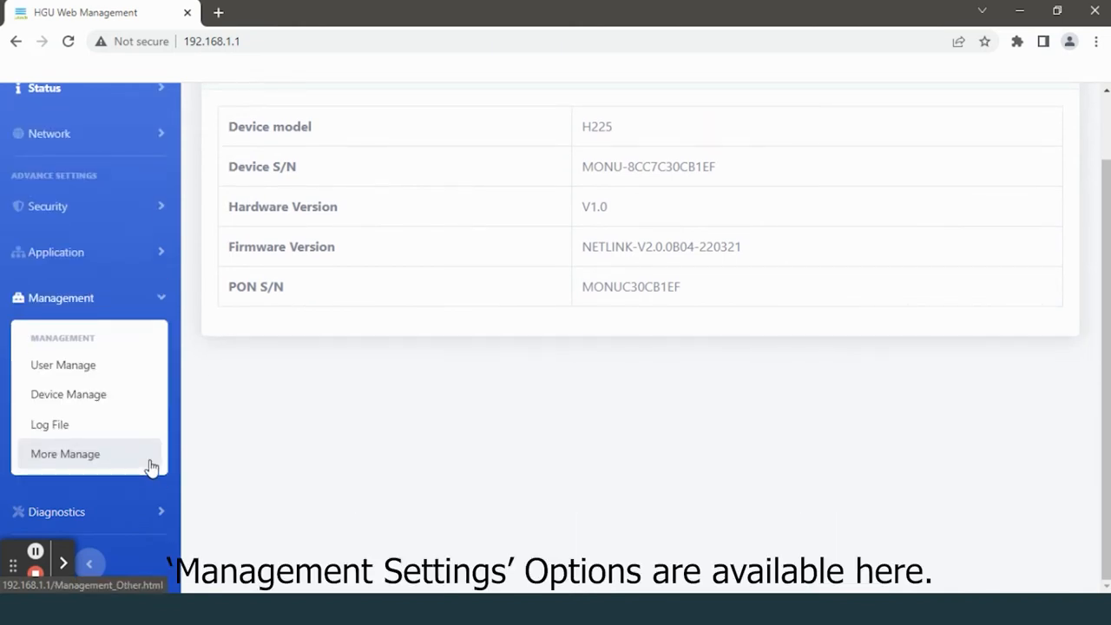
mouse_move(111, 346)
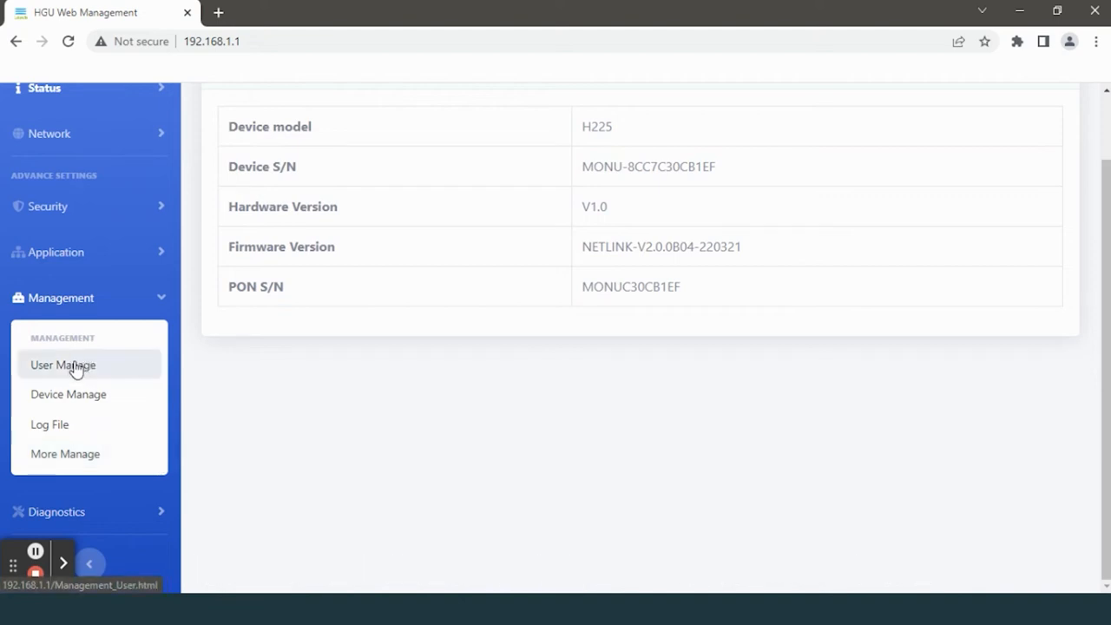
left_click(63, 365)
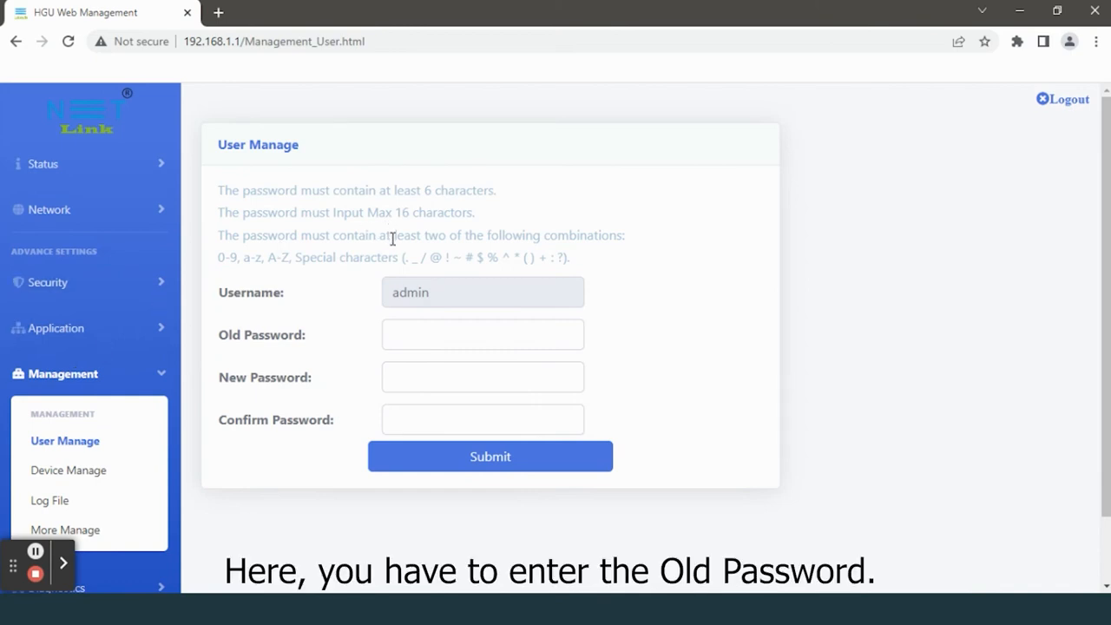
Enter the old, new and confirmed passwords, submit, and acknowledge Submit Success
left_click(482, 334)
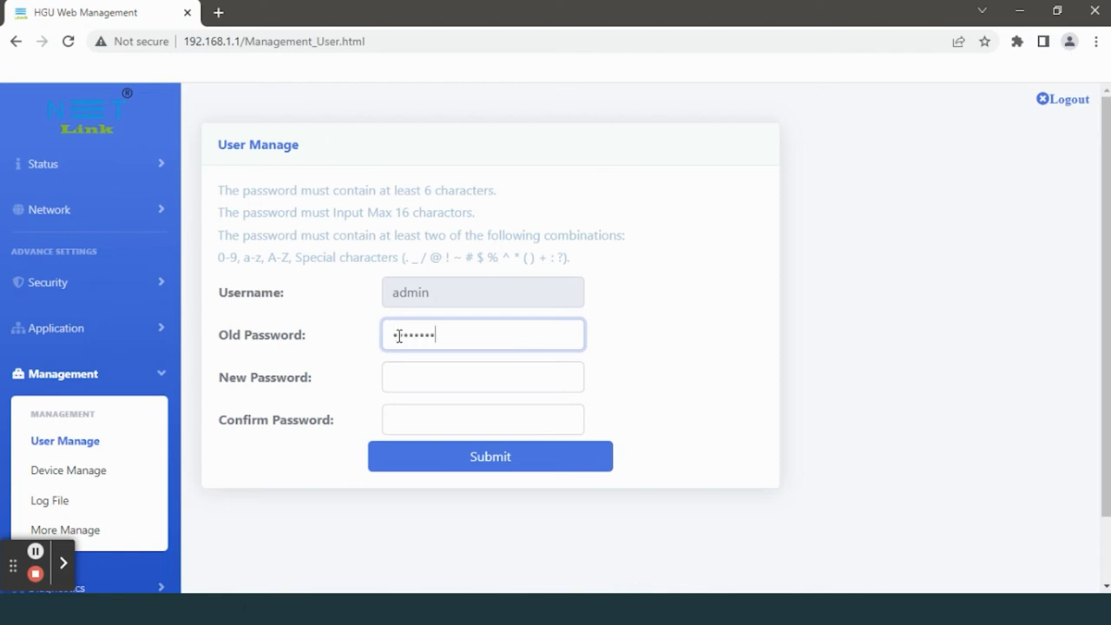
left_click(483, 376)
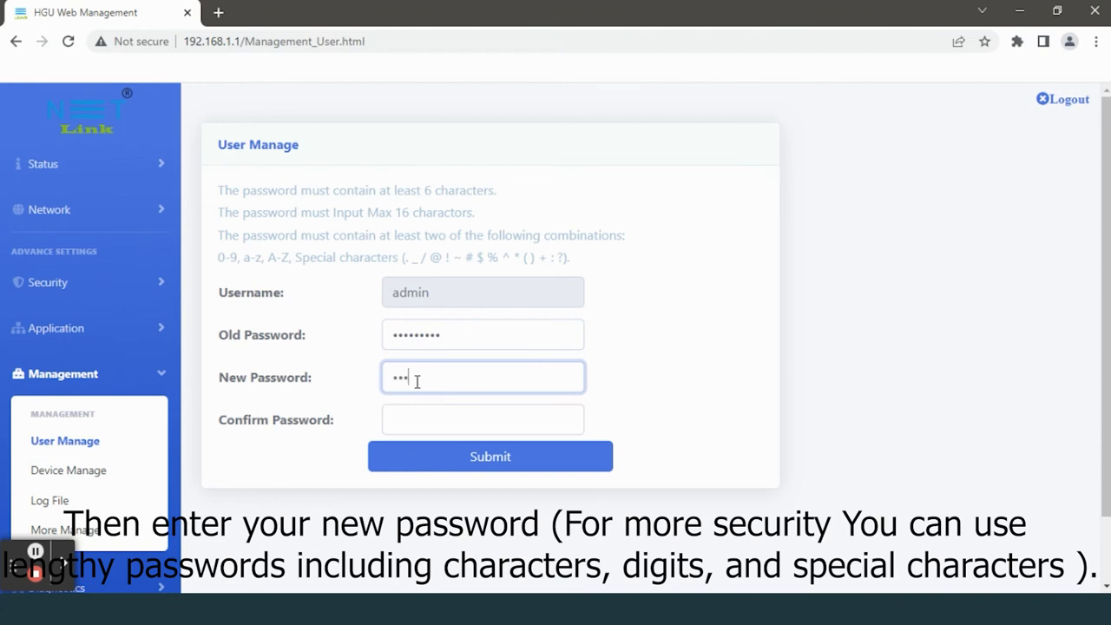
type("••")
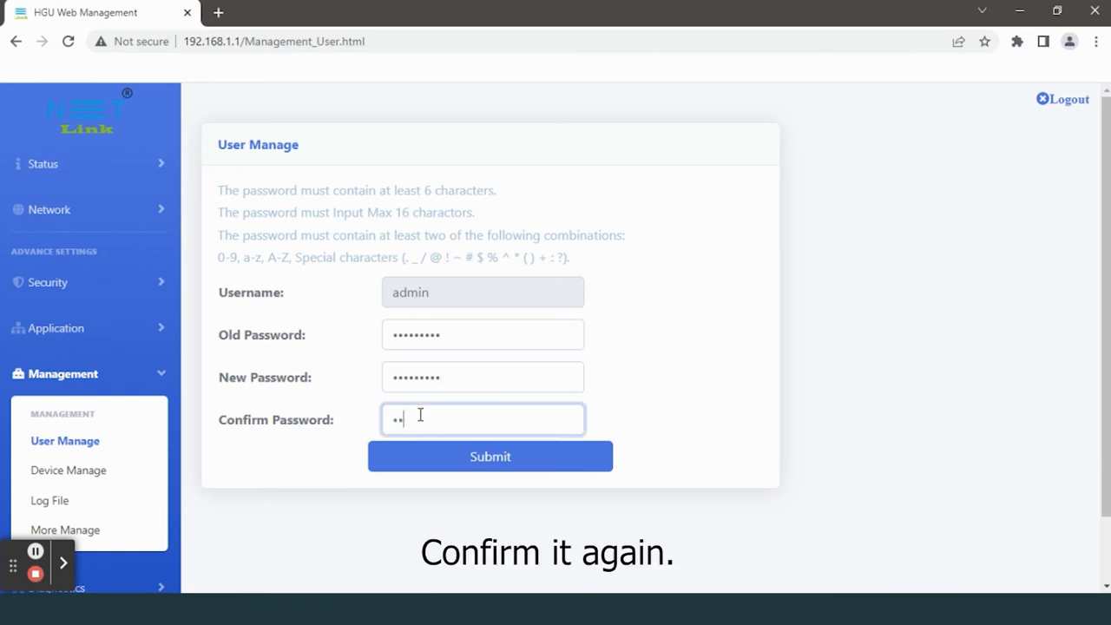
type("••••••••")
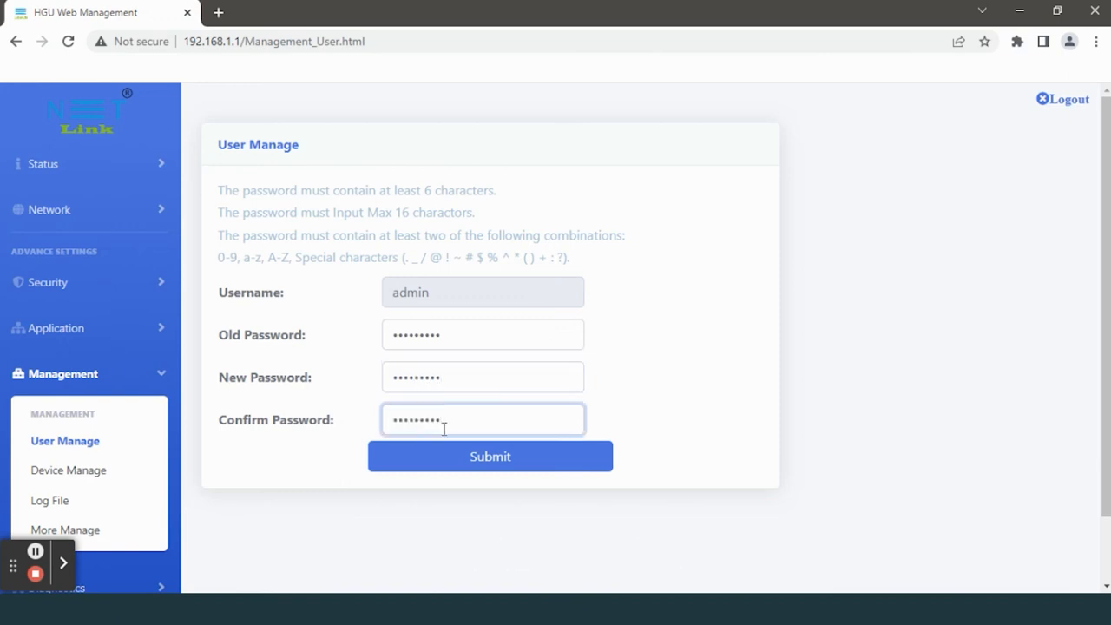
left_click(490, 454)
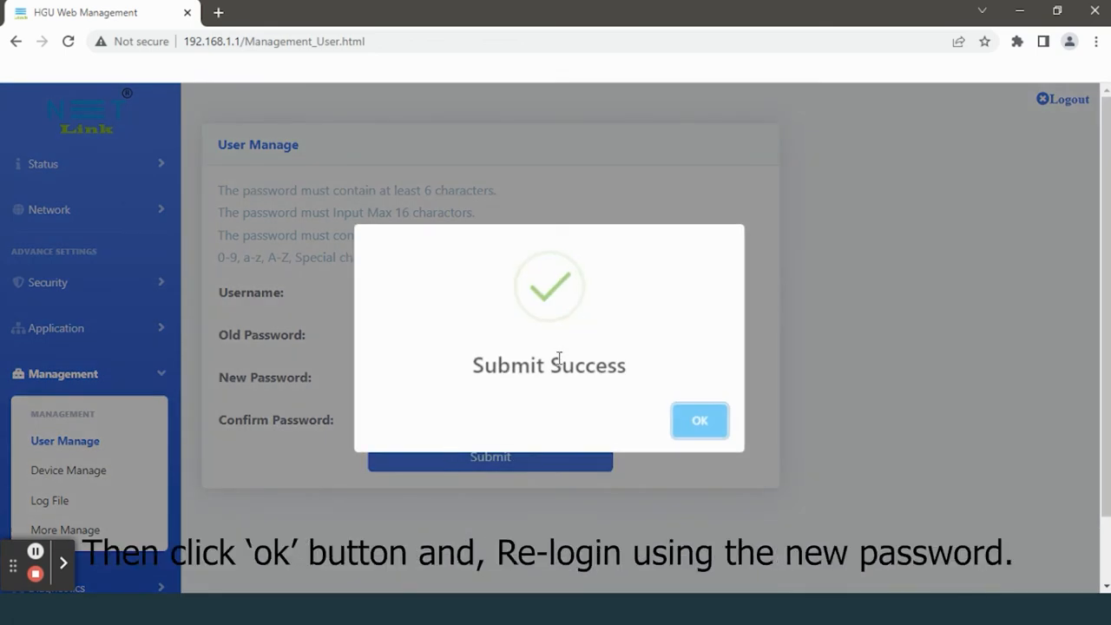
left_click(700, 420)
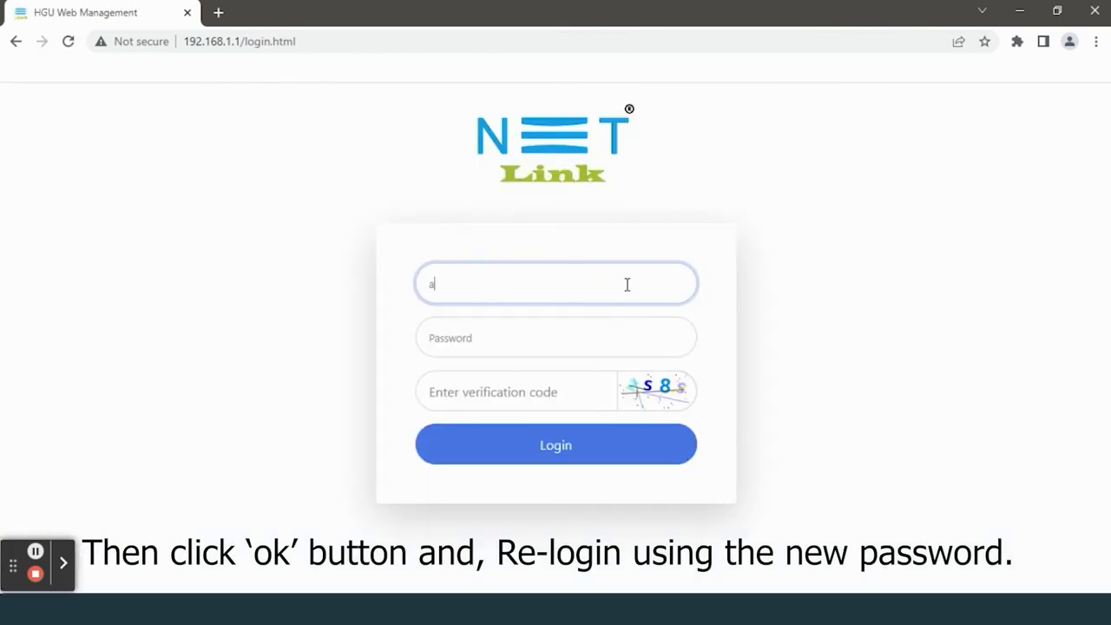
Log in as admin with the changed password and code zs8s to reach Device Basic Info
left_click(555, 337)
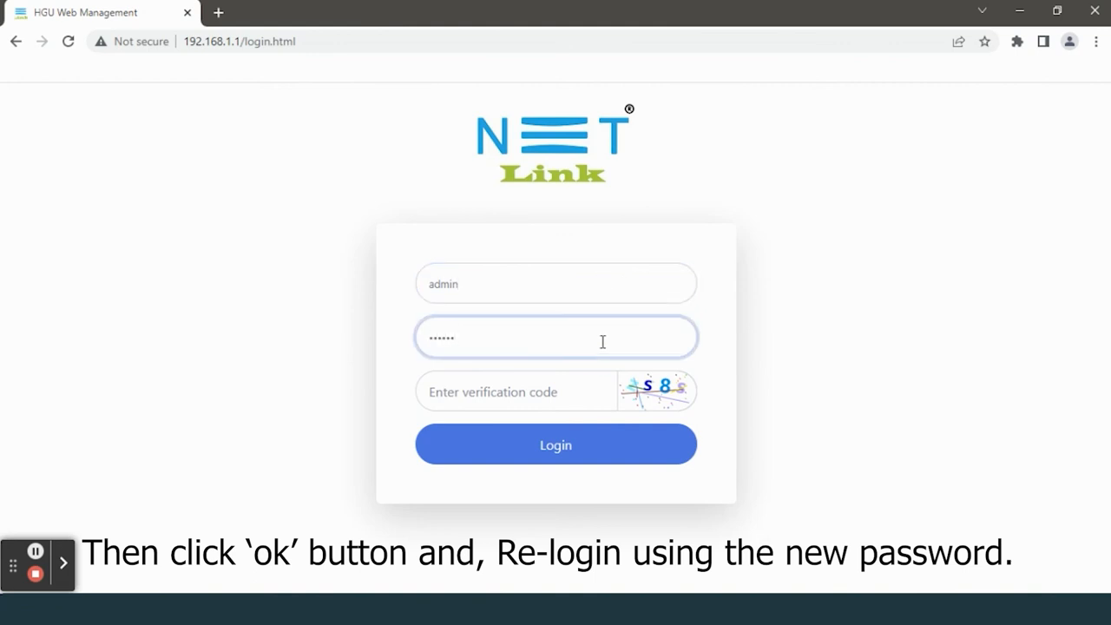
type("zs")
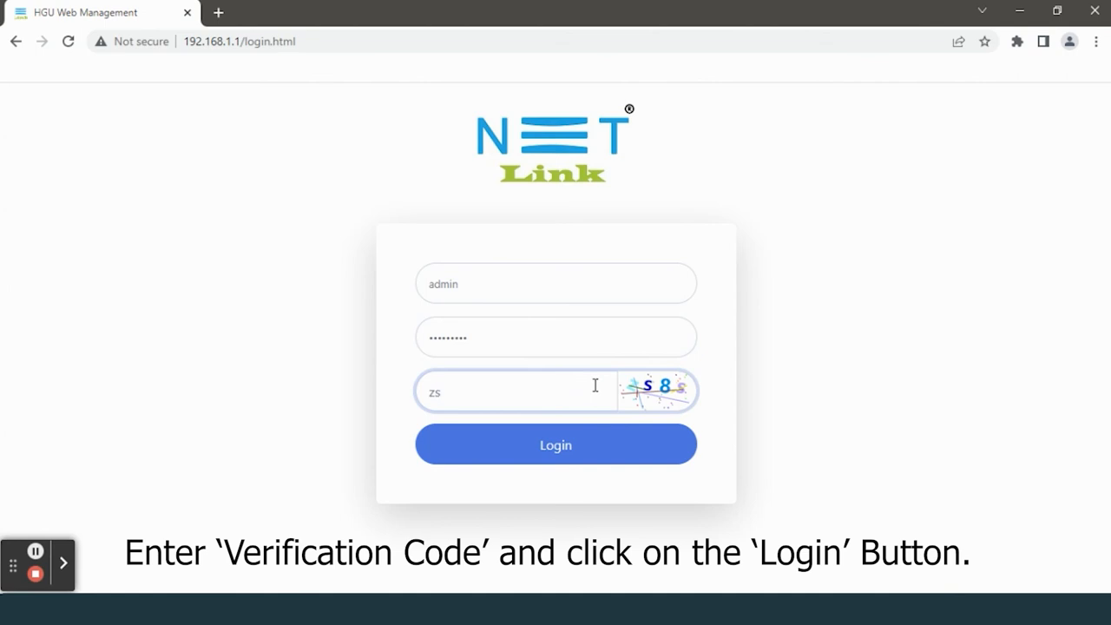
type("8s")
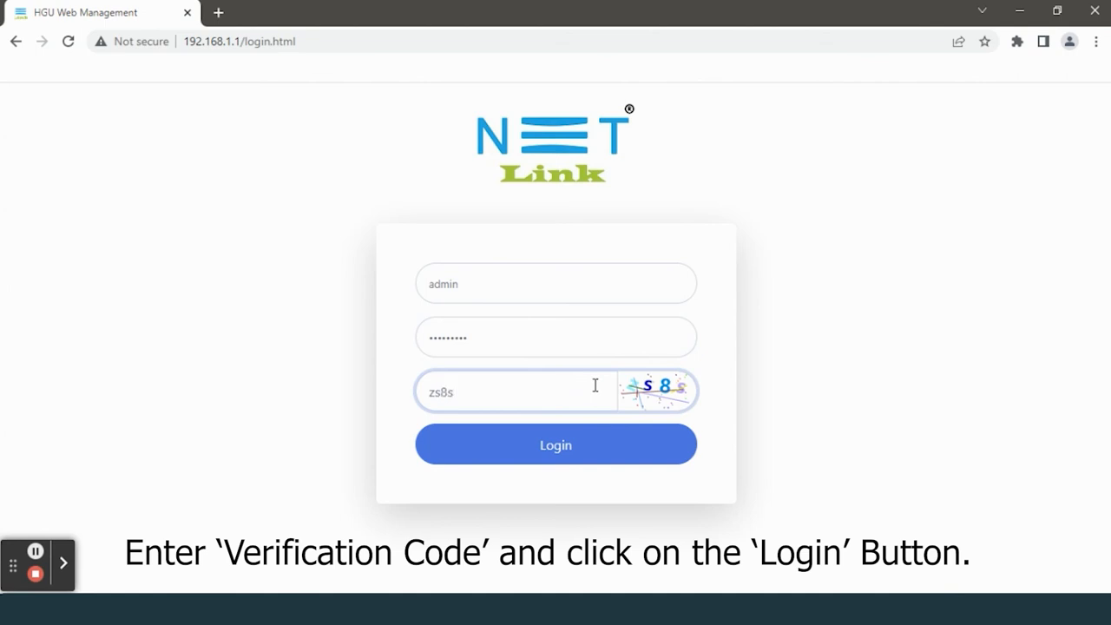
left_click(556, 444)
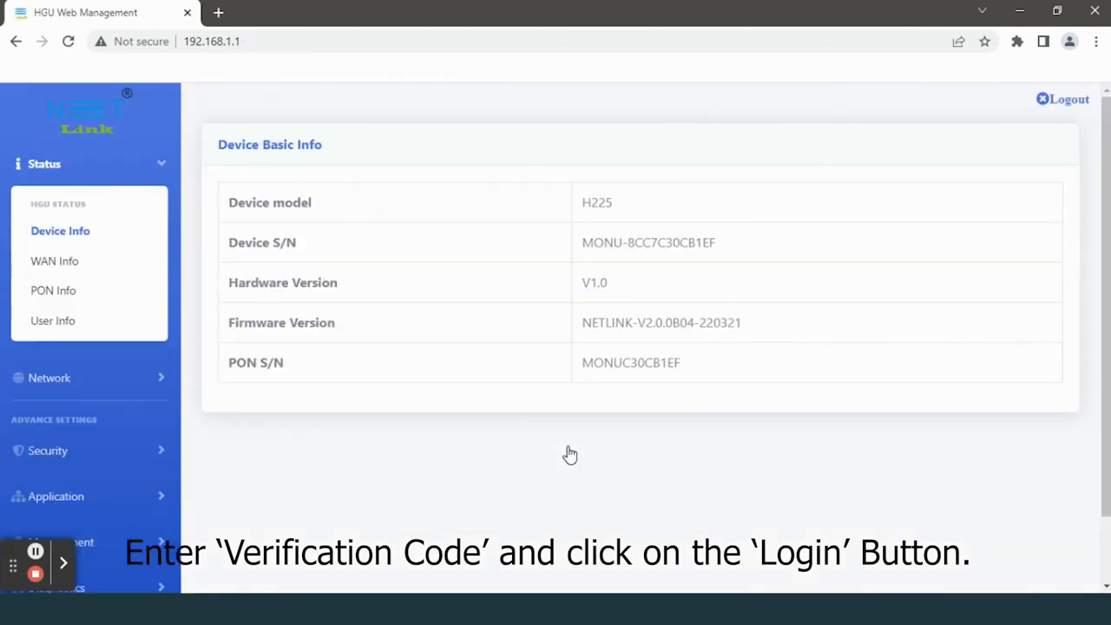